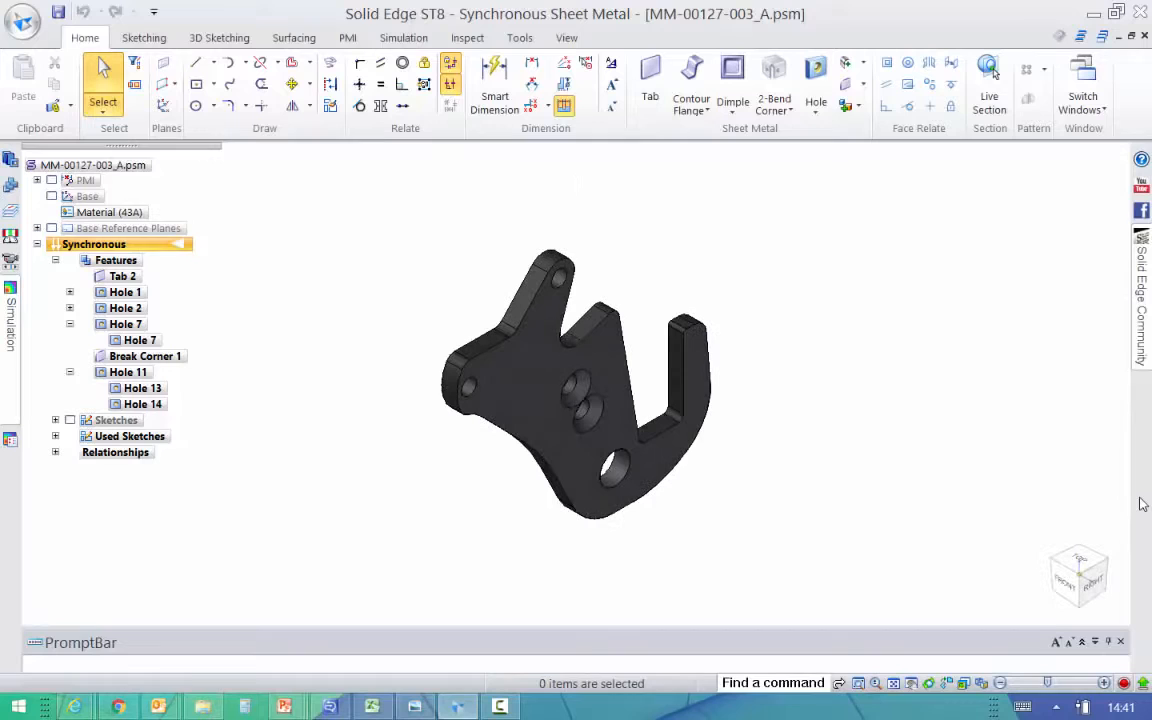
{"action": "mouse_move", "coordinate": [22, 22]}
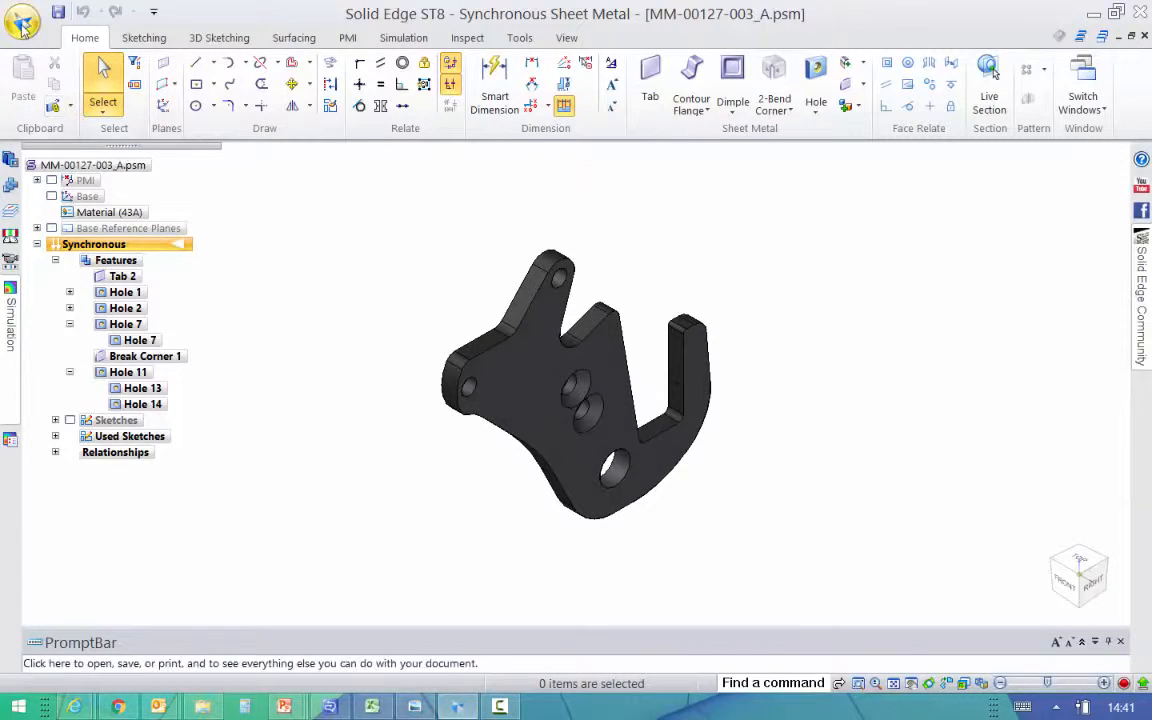
Open the application menu to reach Print using Microsoft 3D Builder.
{"action": "left_click", "coordinate": [22, 22]}
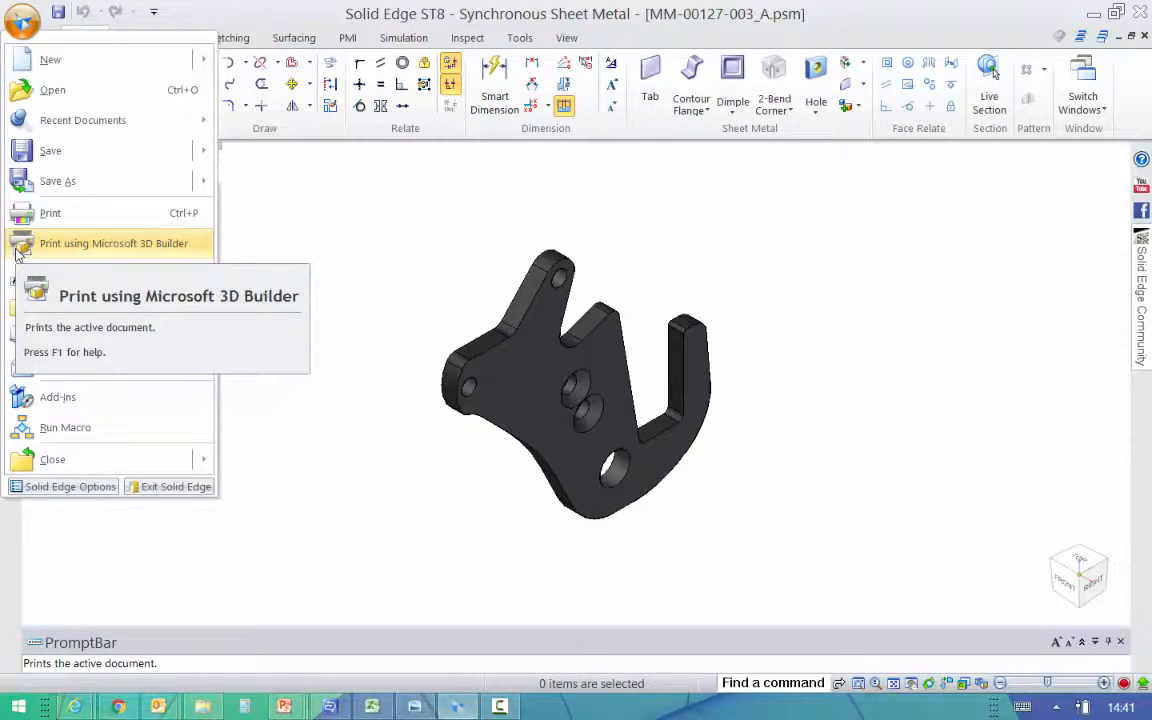
Export the bracket as binary STL MM-00127-003_A for 3D Builder printing.
{"action": "left_click", "coordinate": [114, 243]}
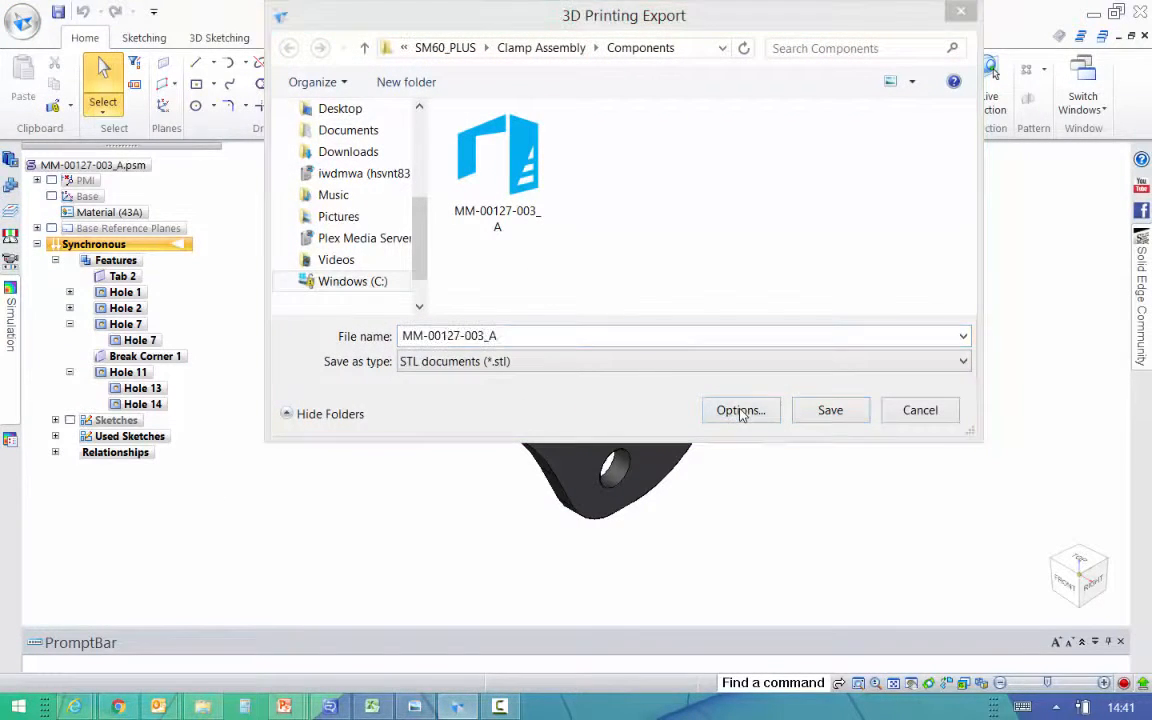
{"action": "left_click", "coordinate": [740, 410]}
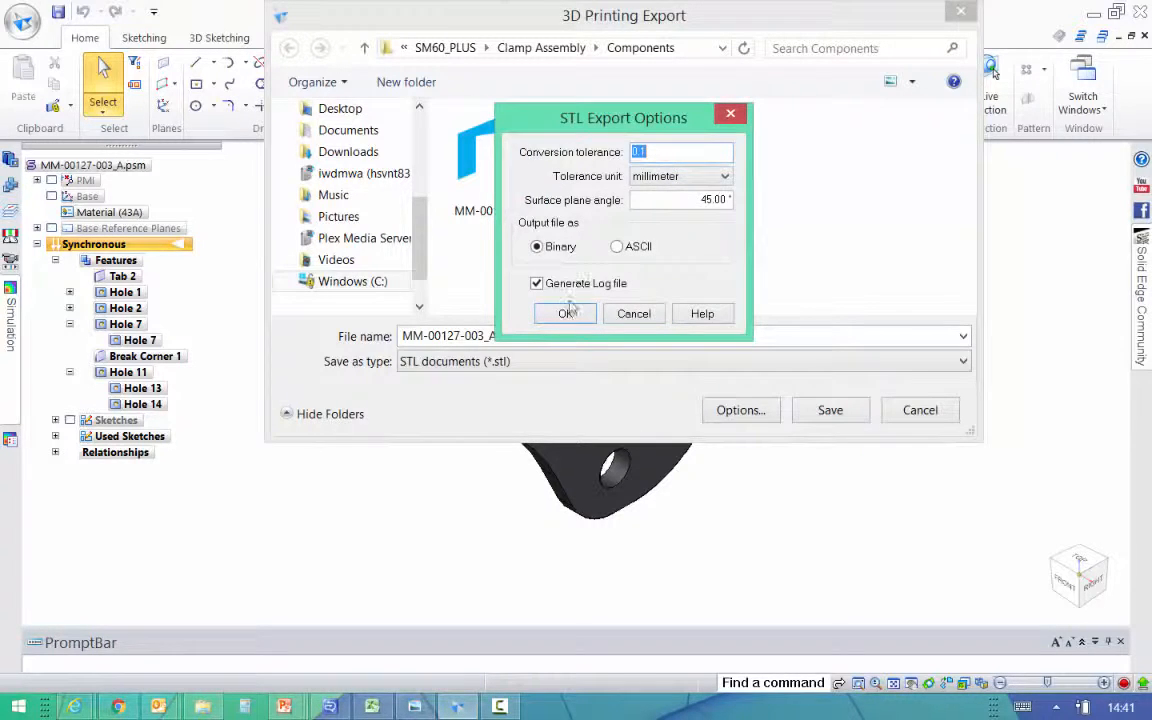
{"action": "left_click", "coordinate": [565, 313]}
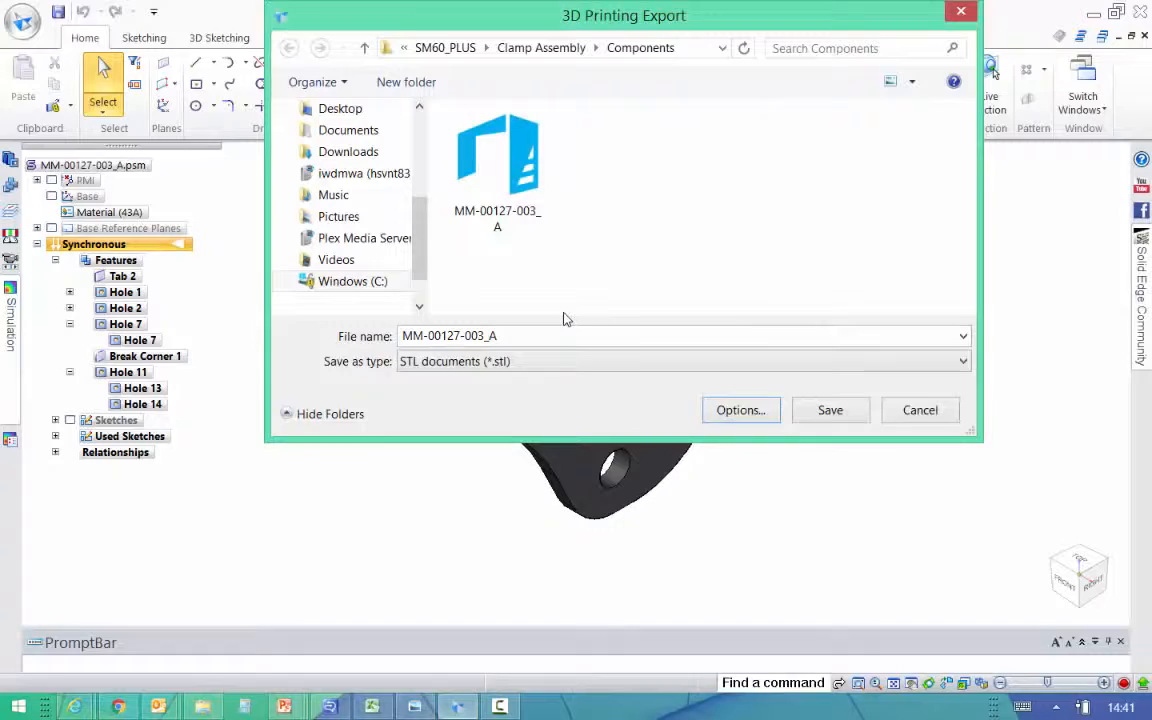
{"action": "left_click", "coordinate": [830, 410]}
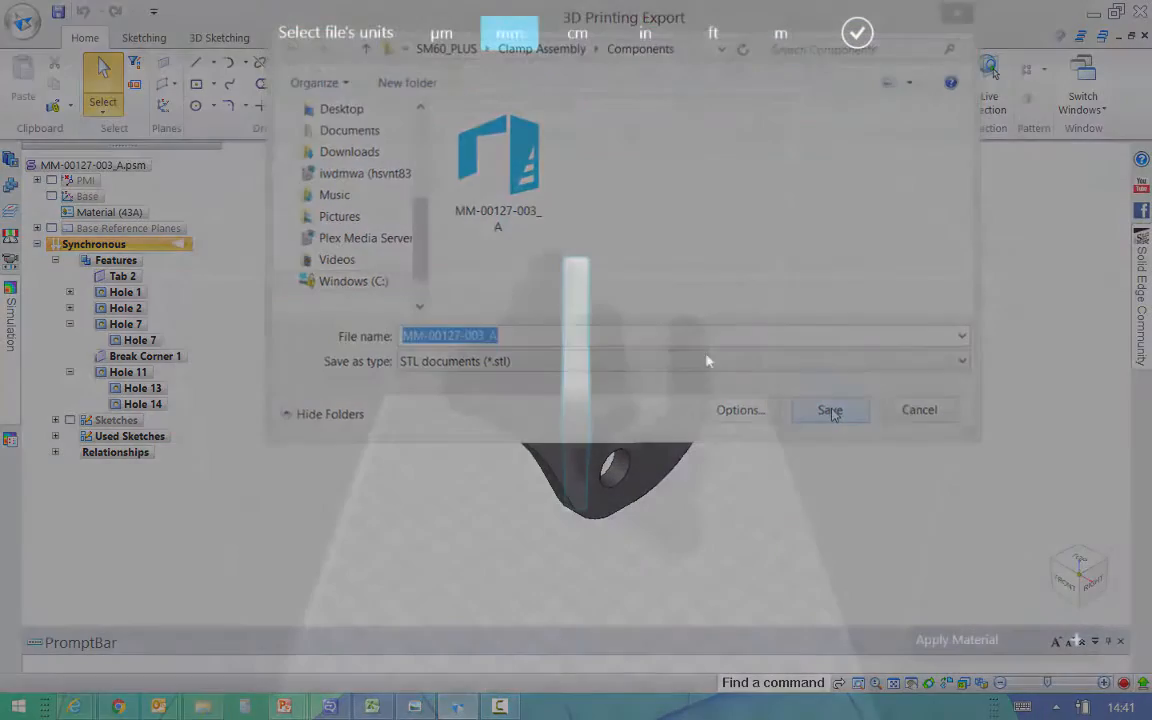
Set the imported bracket's units to millimetres and confirm.
{"action": "left_click", "coordinate": [830, 410]}
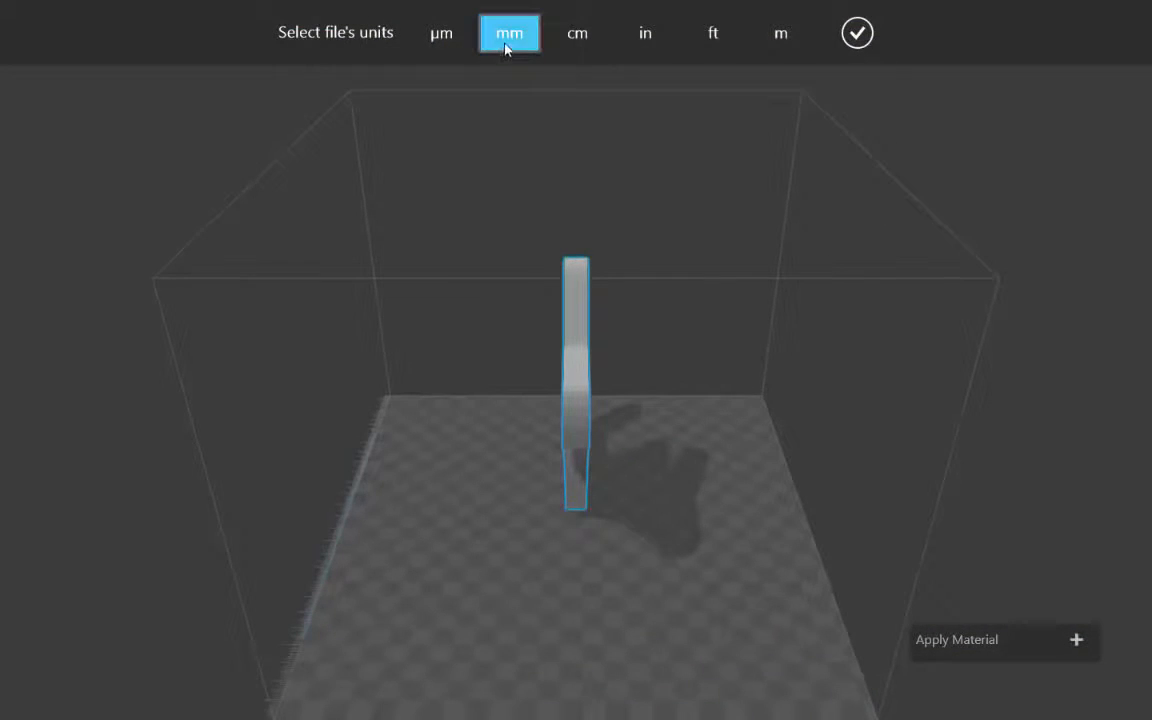
{"action": "left_click", "coordinate": [856, 32]}
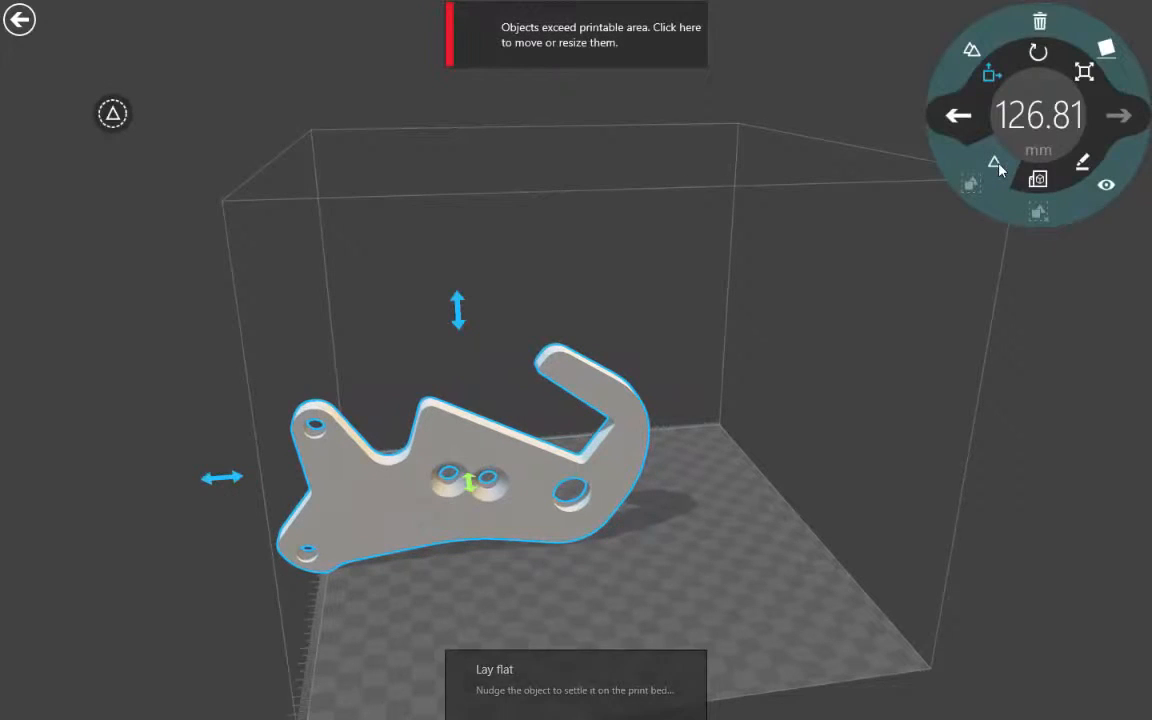
{"action": "mouse_move", "coordinate": [595, 63]}
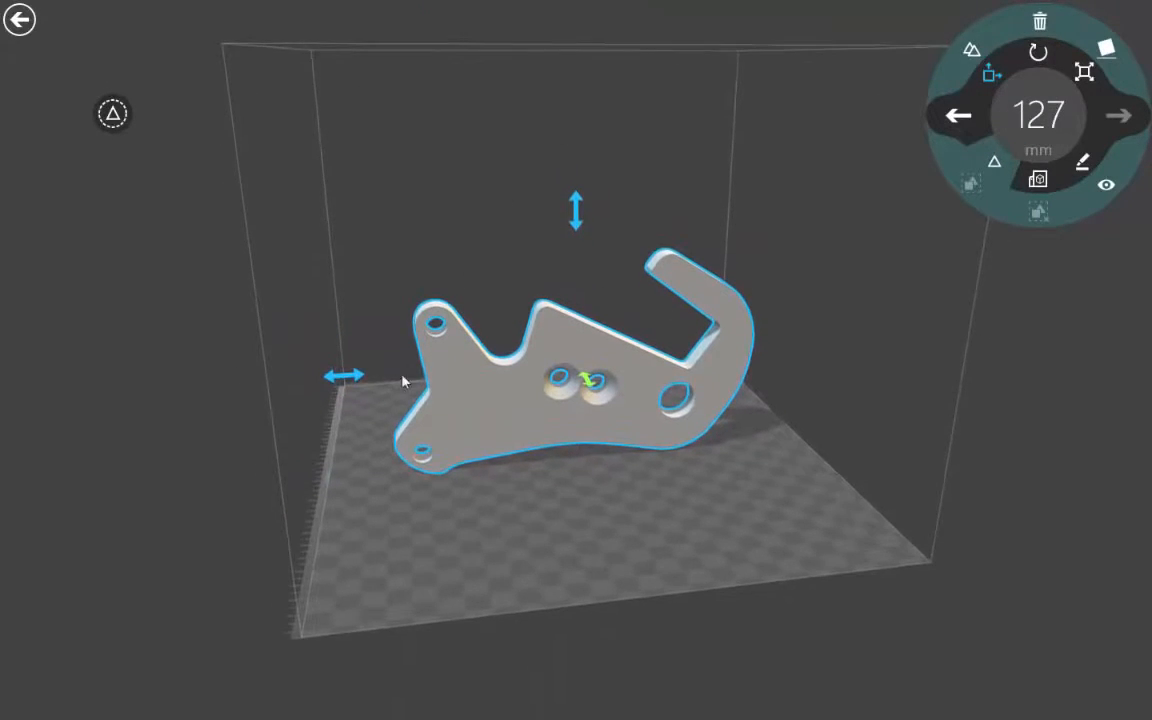
Orbit the view around the laid-flat bracket on the print bed.
{"action": "left_click_drag", "start_coordinate": [347, 375], "coordinate": [340, 375]}
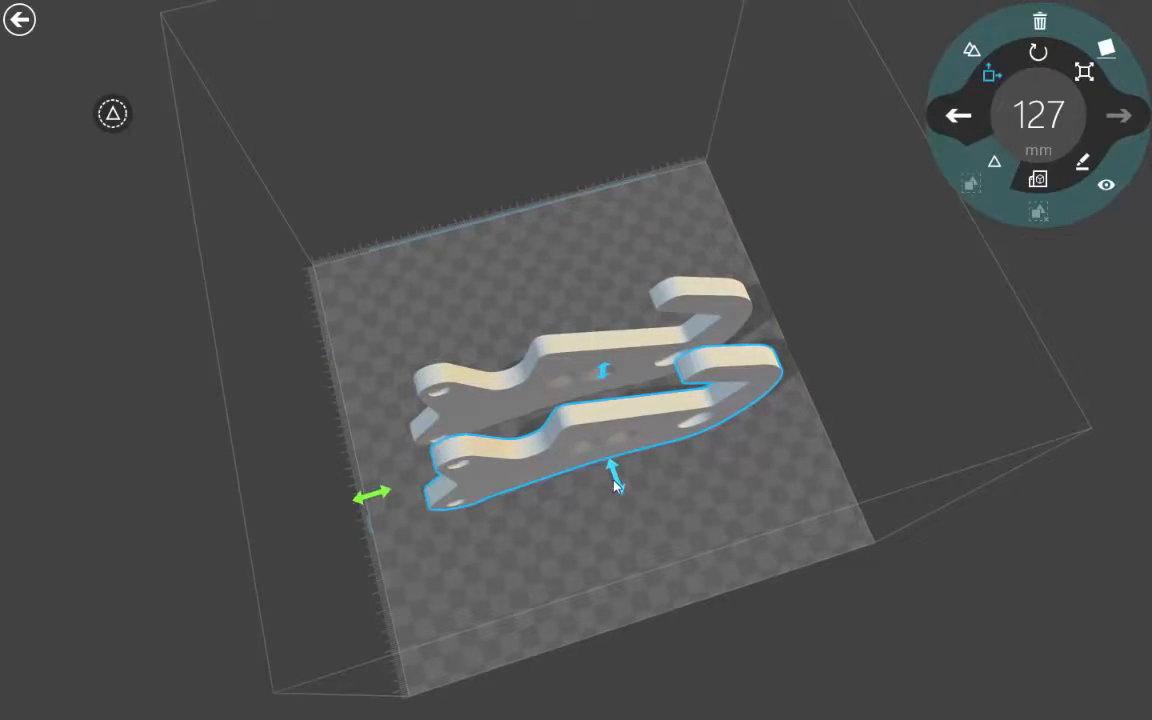
Drag the duplicated bracket beside the original on the bed.
{"action": "left_click_drag", "start_coordinate": [610, 470], "coordinate": [635, 540]}
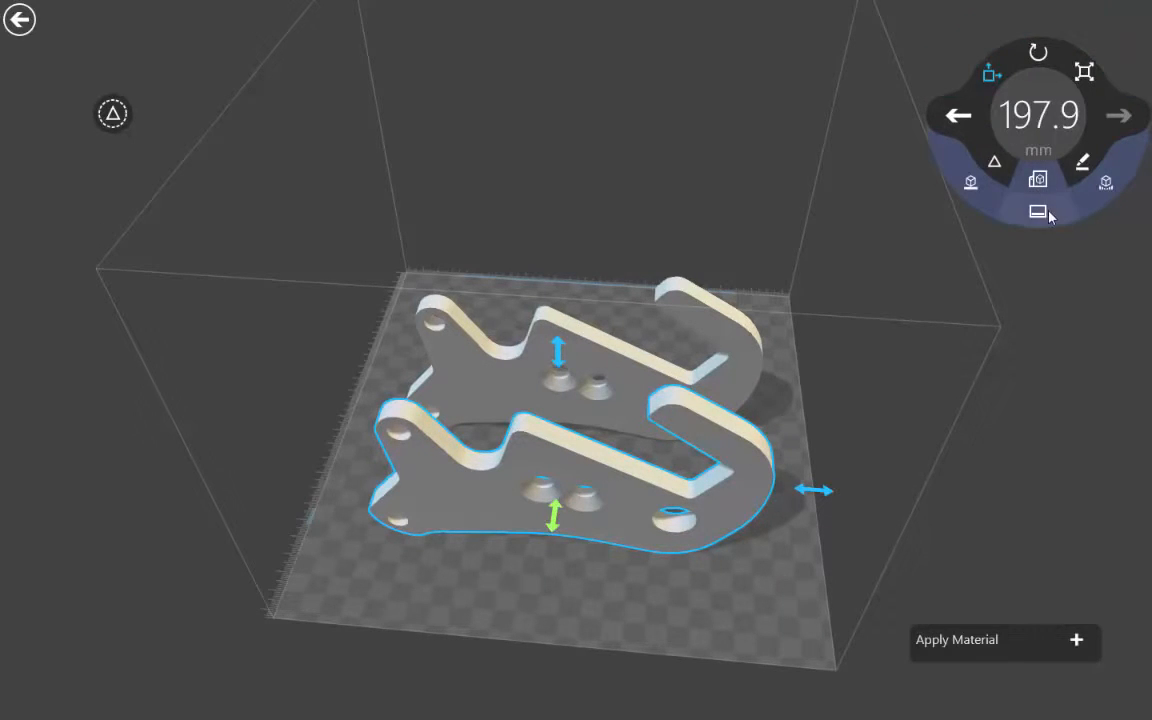
Order an online print via Buy Print and accept the sharing notice.
{"action": "left_click", "coordinate": [1038, 212]}
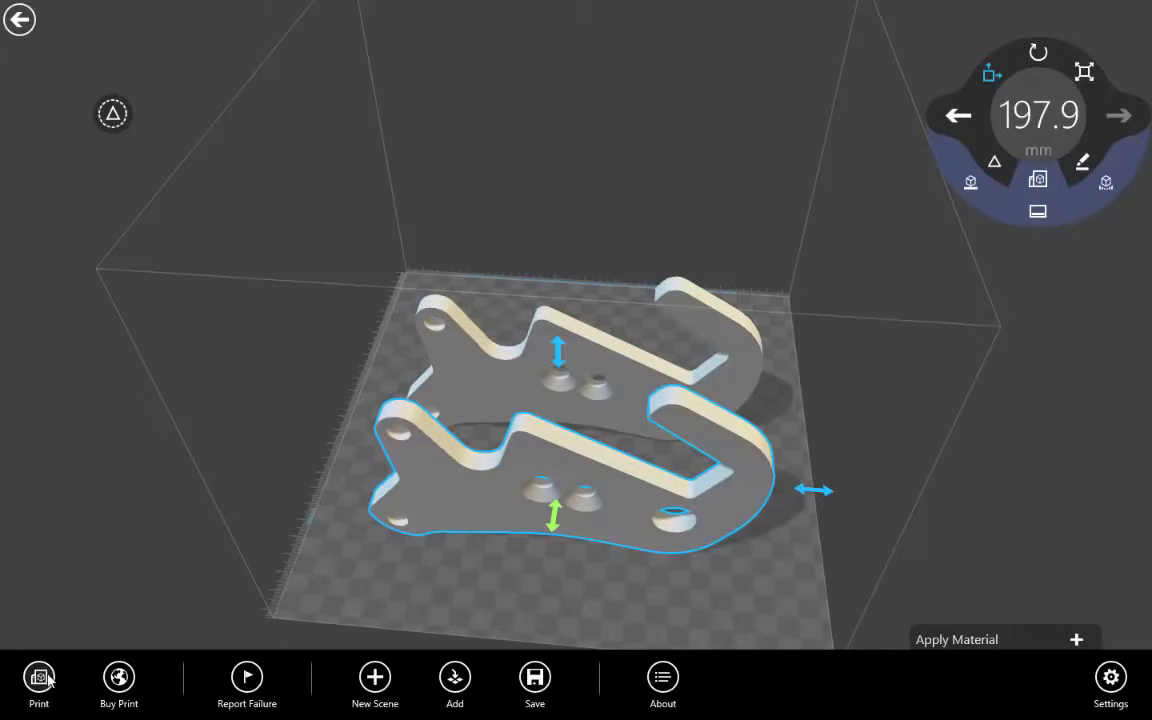
{"action": "mouse_move", "coordinate": [118, 677]}
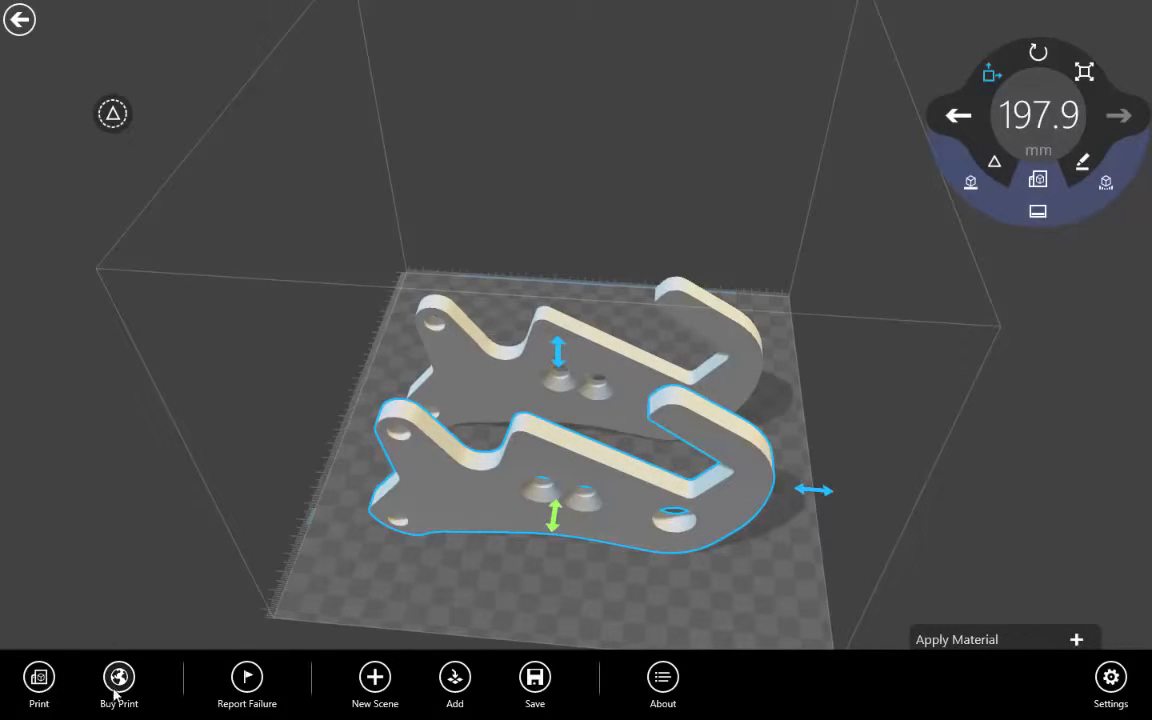
{"action": "left_click", "coordinate": [118, 685]}
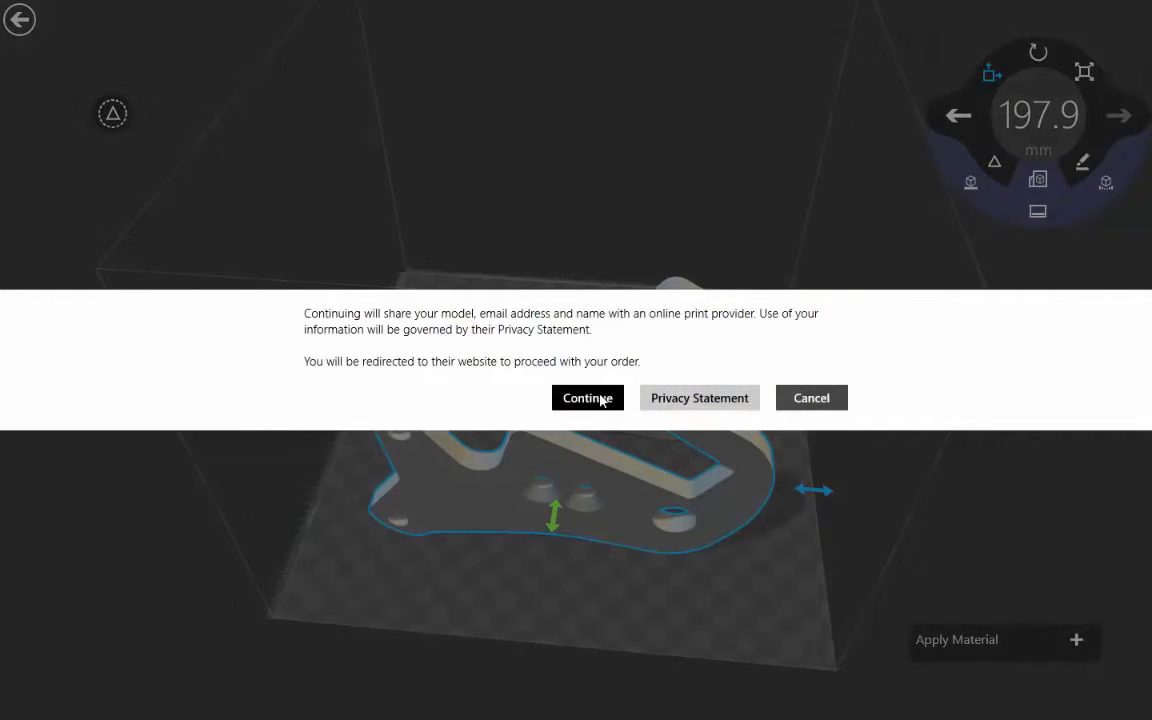
{"action": "left_click", "coordinate": [587, 397]}
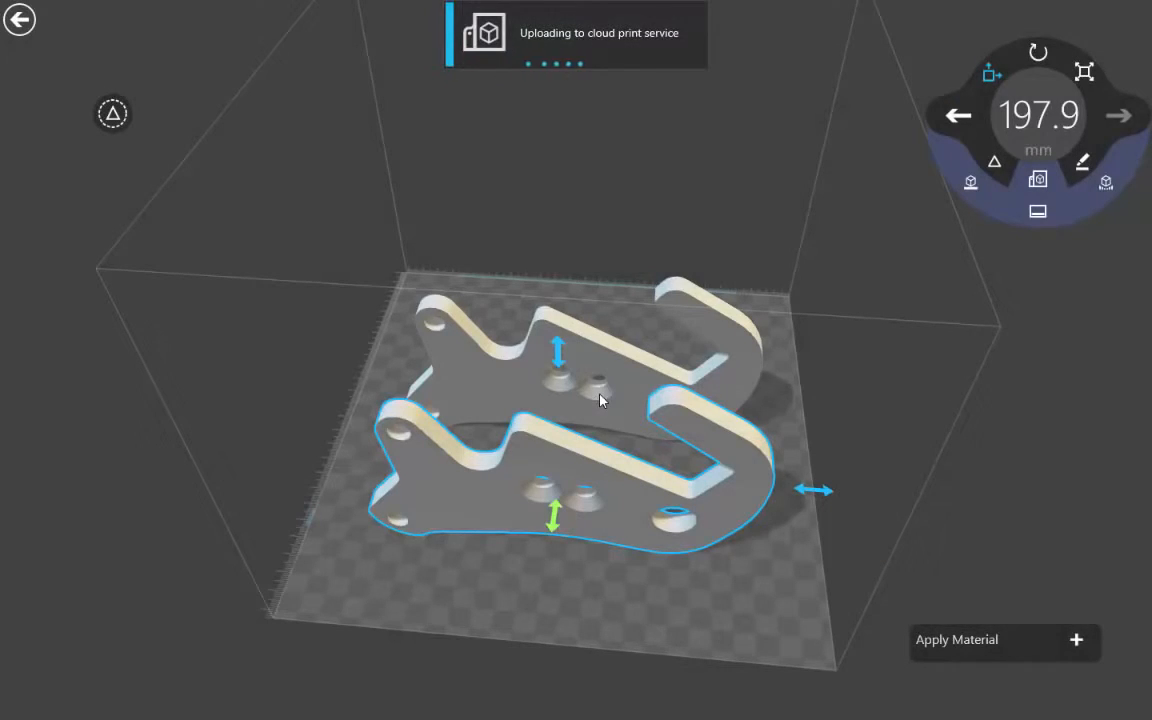